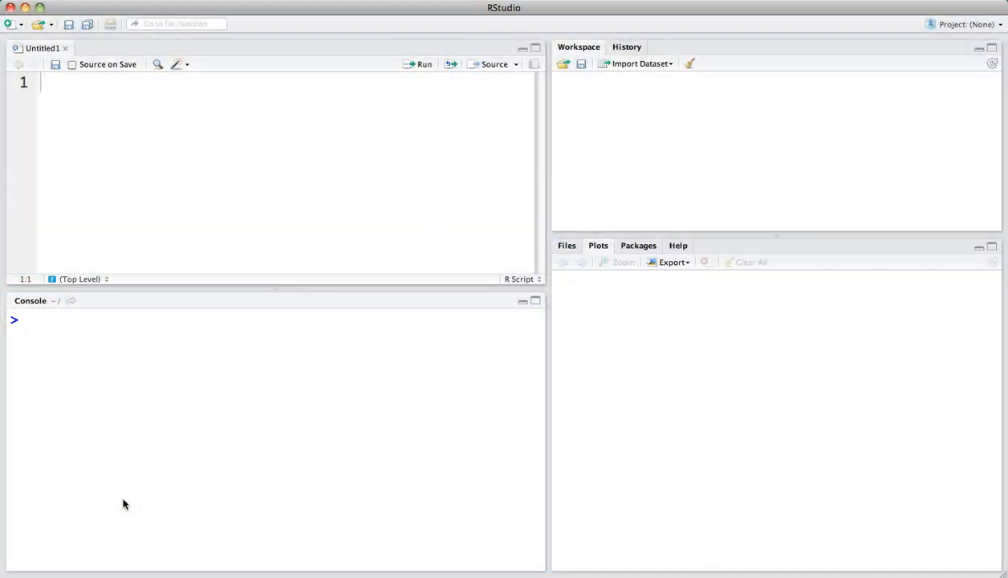
- Run data() in the Console and scroll through the built-in datasets list
type("data")
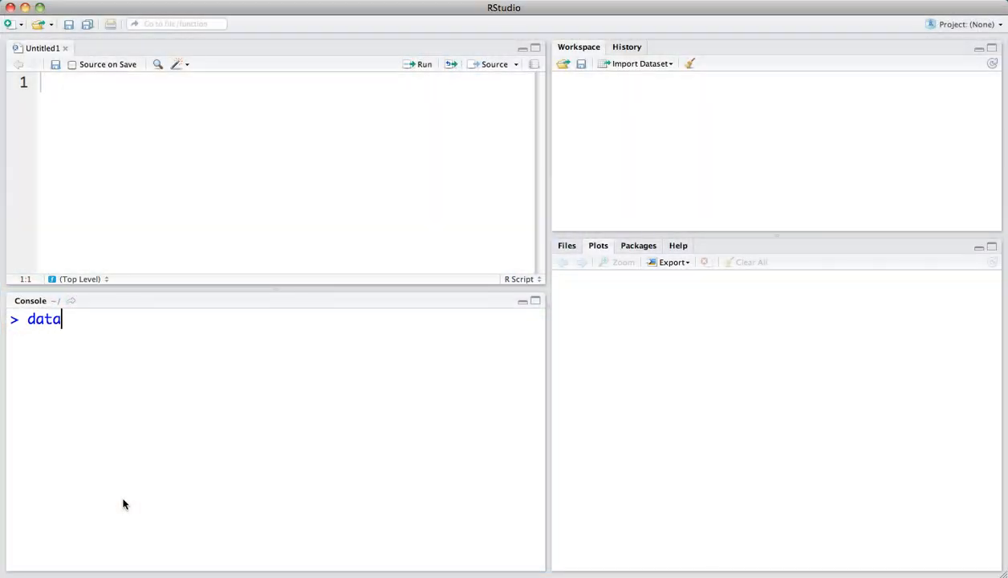
type("()")
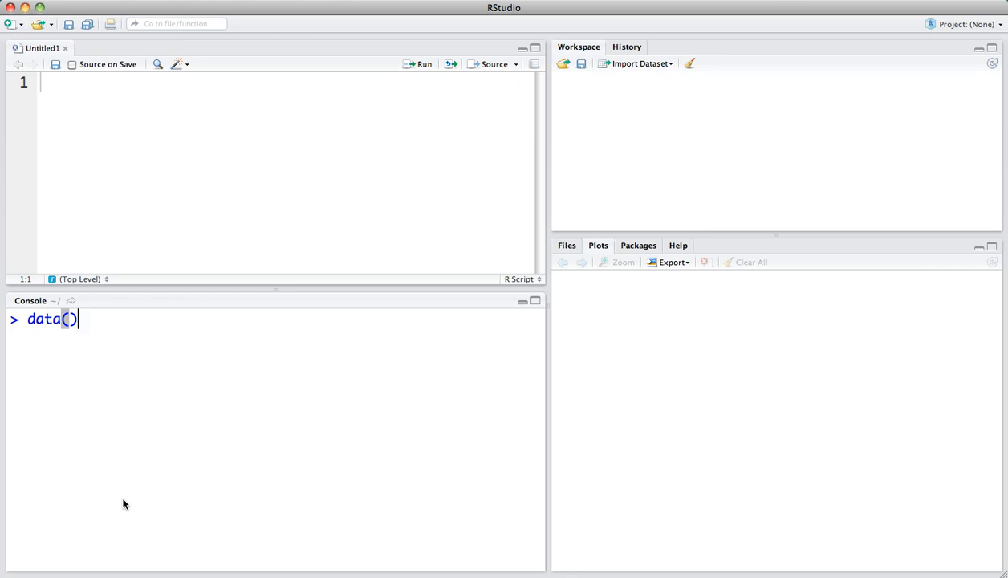
key("Return")
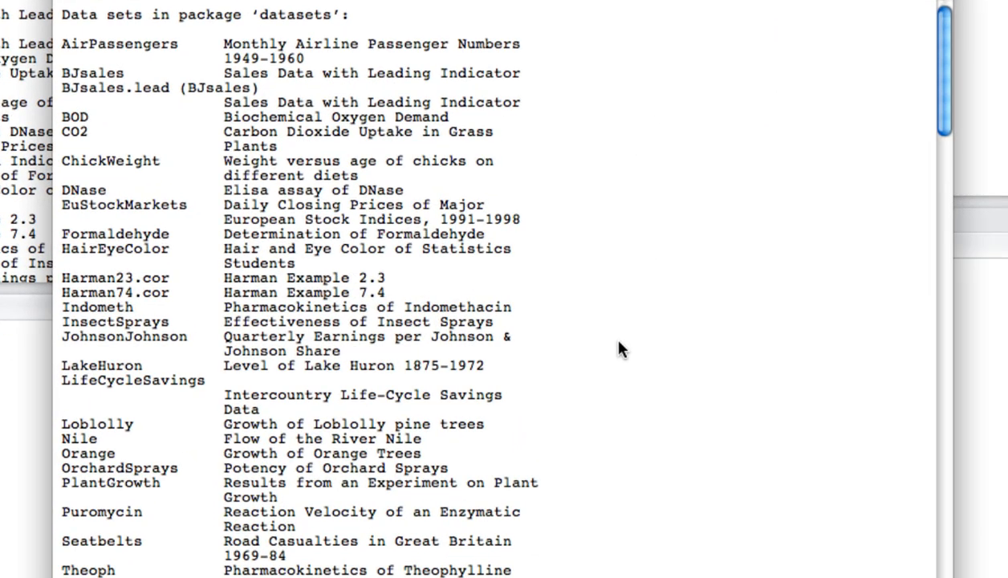
scroll("down", 3)
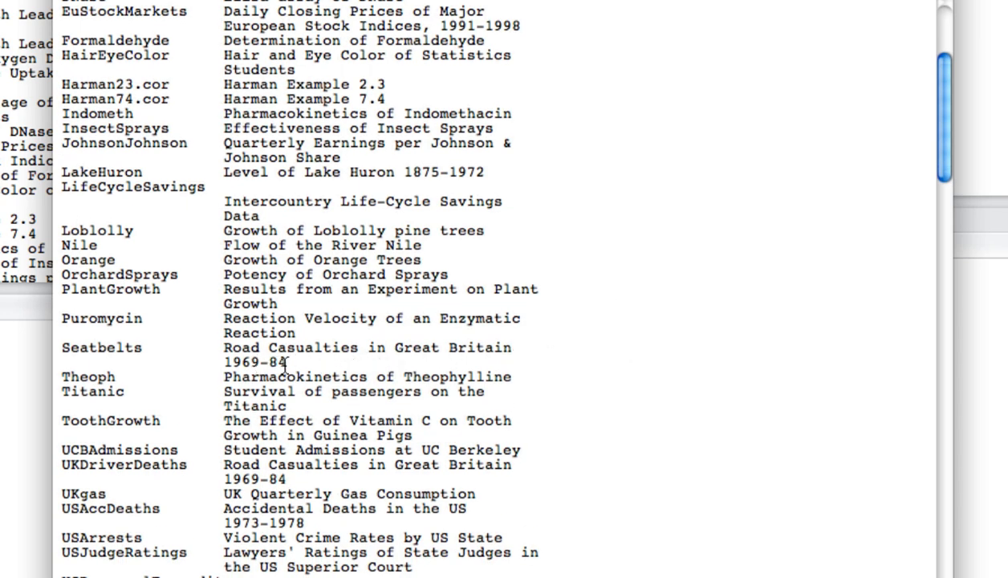
mouse_move(441, 398)
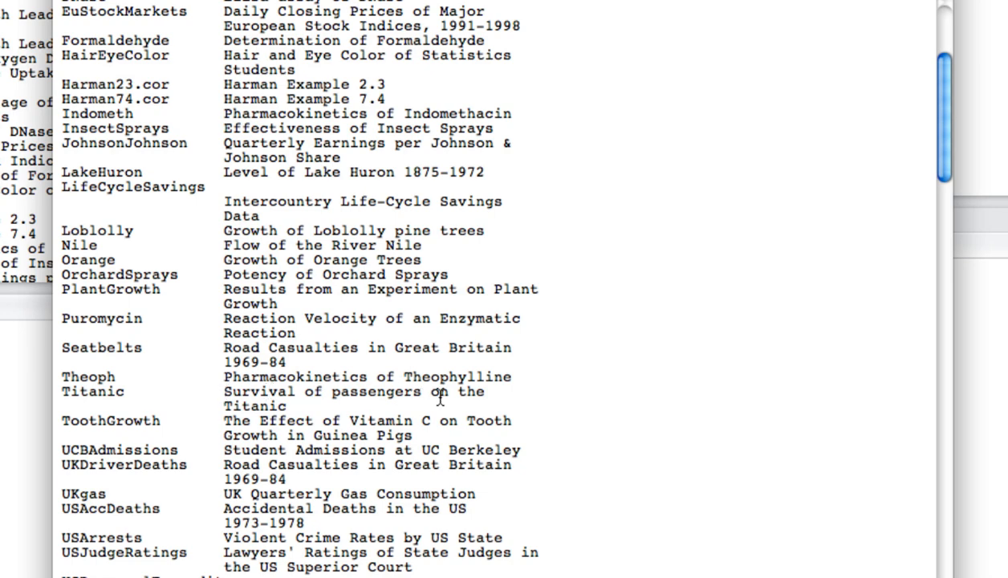
mouse_move(417, 421)
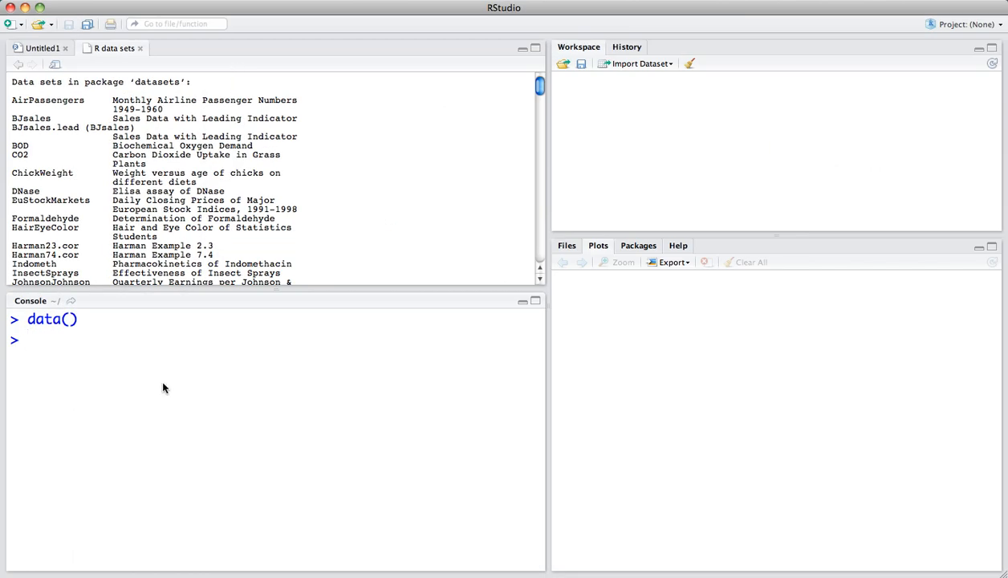
- Run data(cars) to load the 50-observation cars dataset into the workspace
type("d")
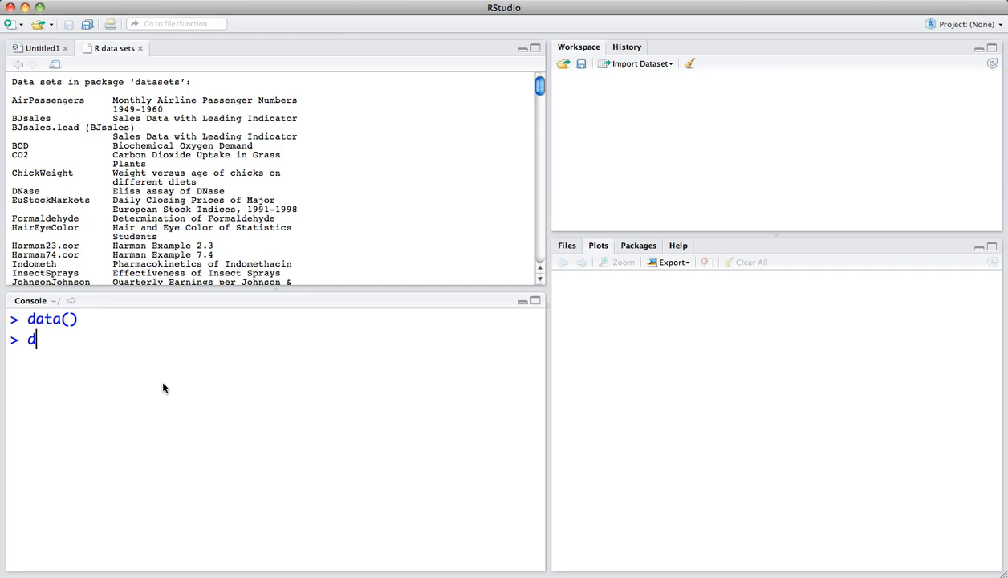
type("ata()")
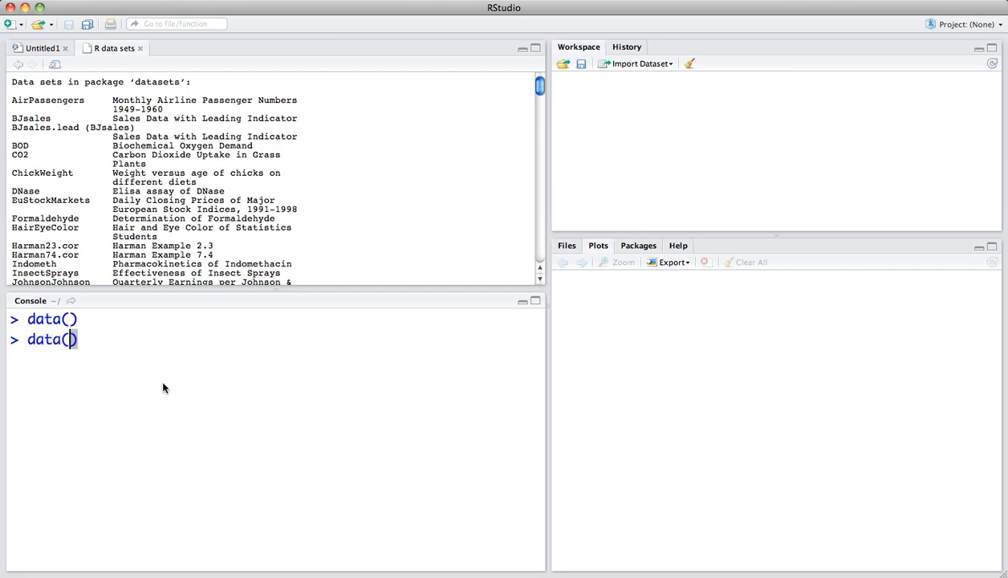
type("cars")
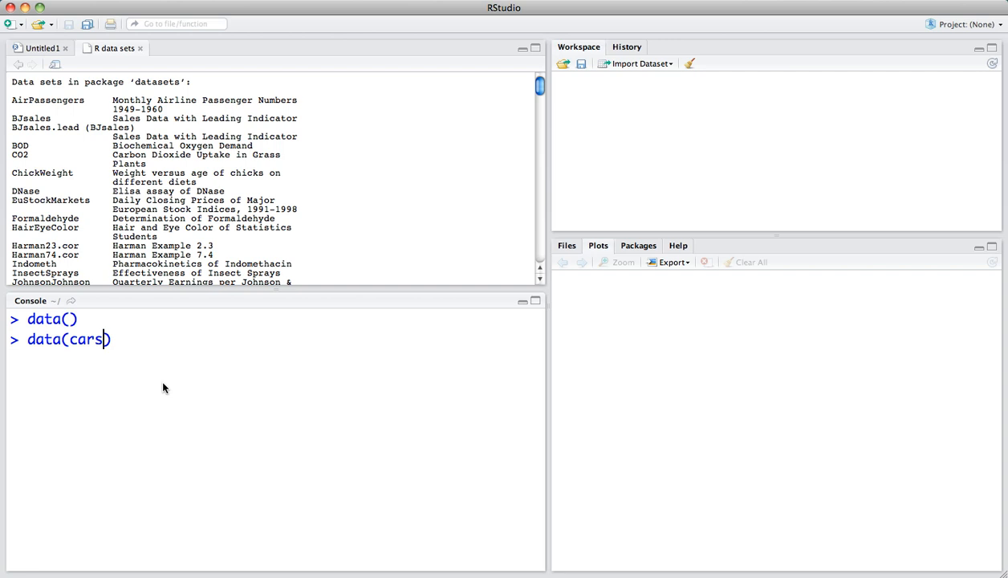
key("Return")
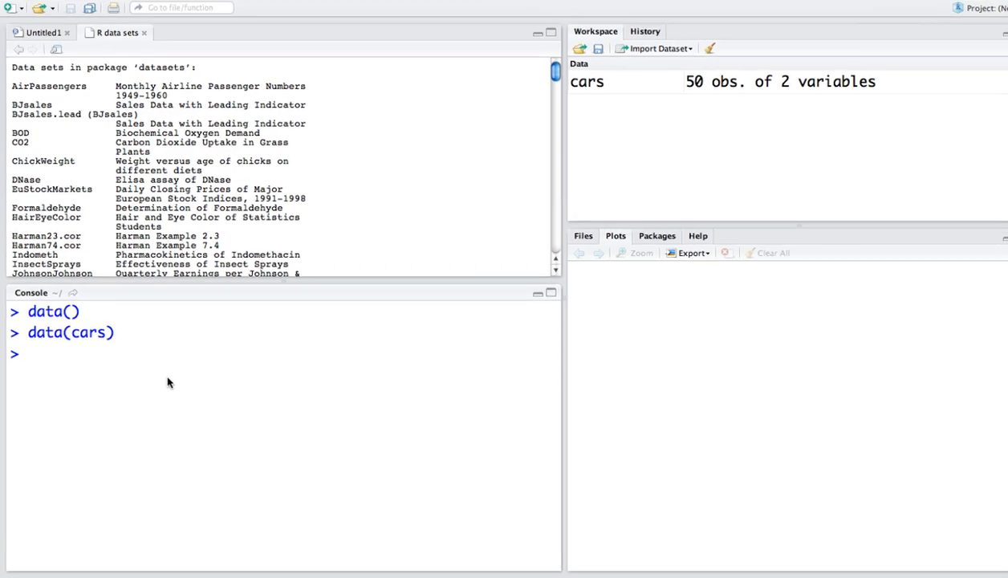
- Print cars in the Console and scroll through its speed and dist rows
type("cars")
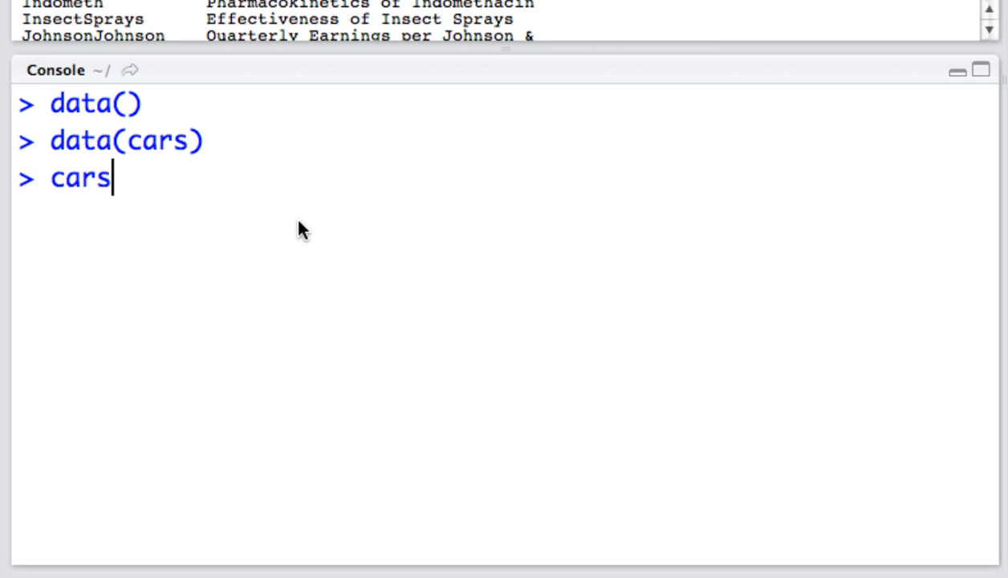
key("Return")
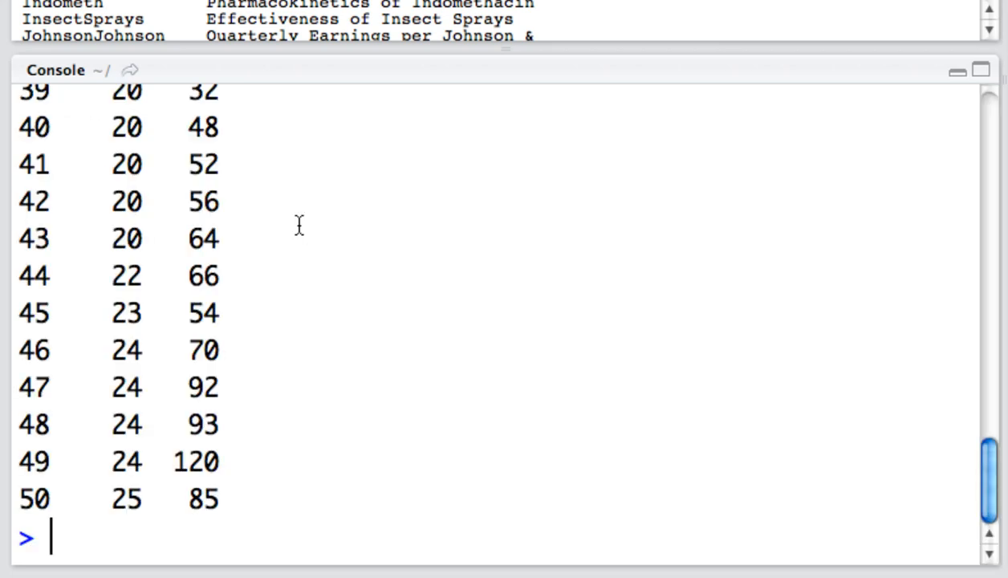
scroll("up", 3)
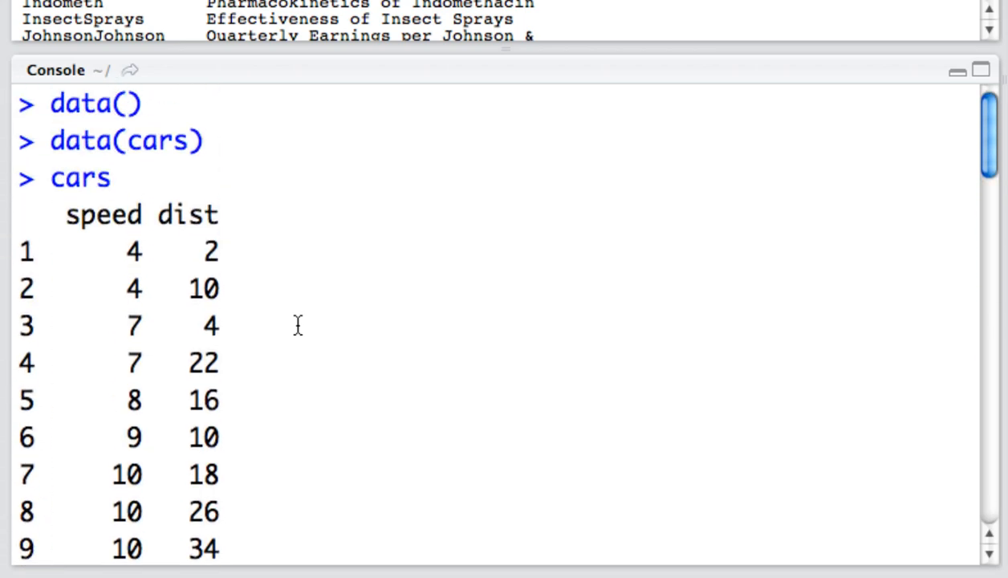
mouse_move(103, 245)
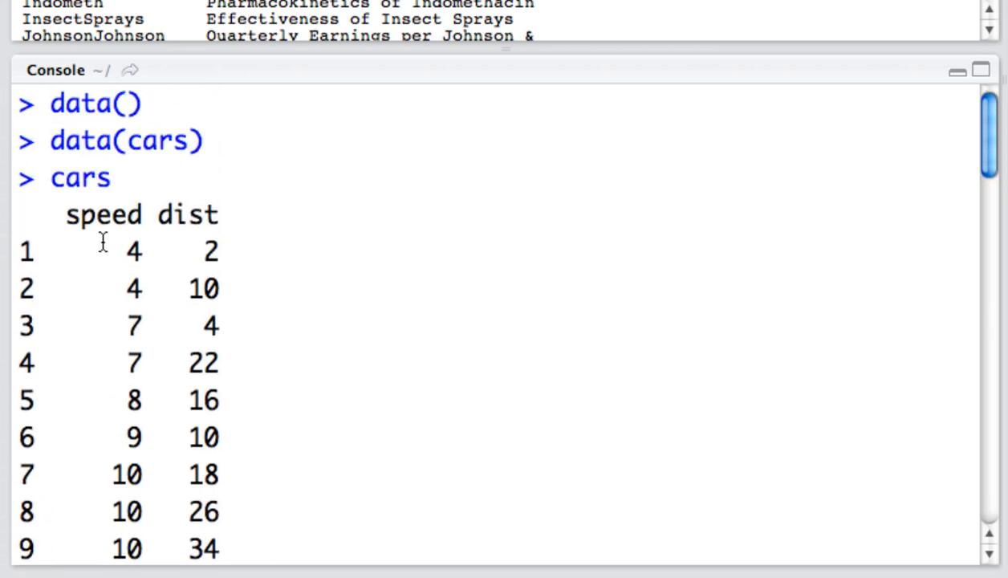
mouse_move(201, 239)
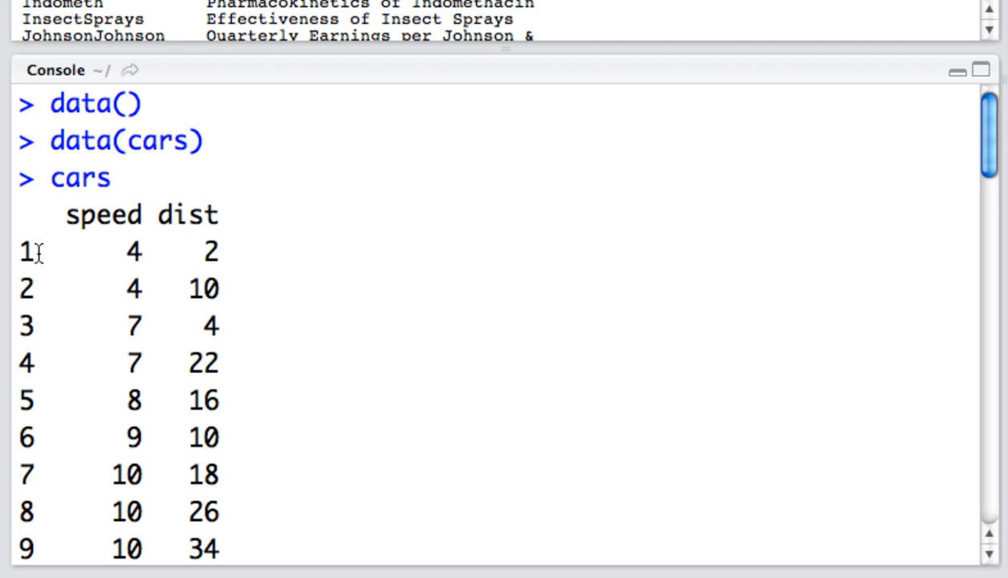
mouse_move(440, 354)
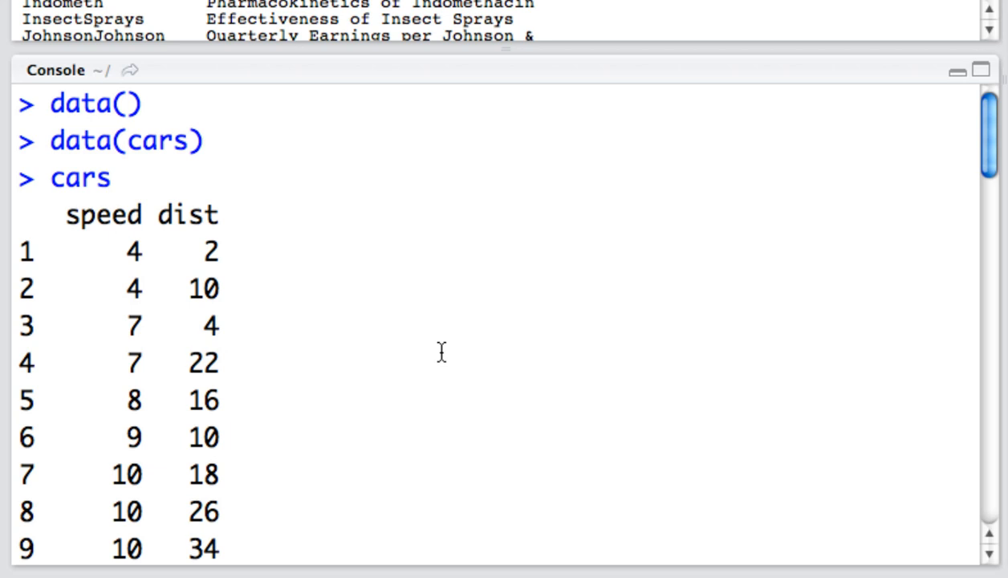
scroll("down", 3)
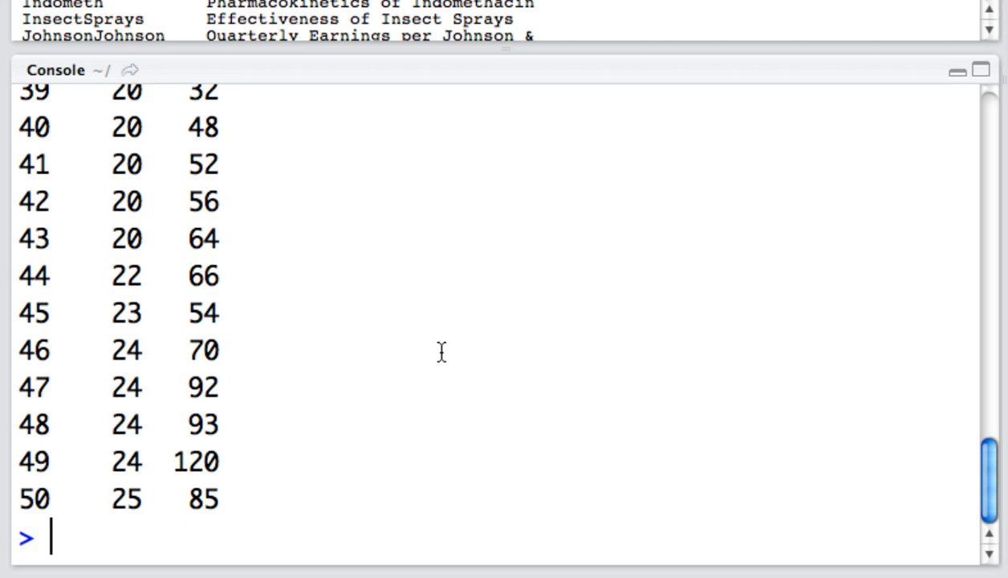
- Print the speed column with cars$speed
type("cars$")
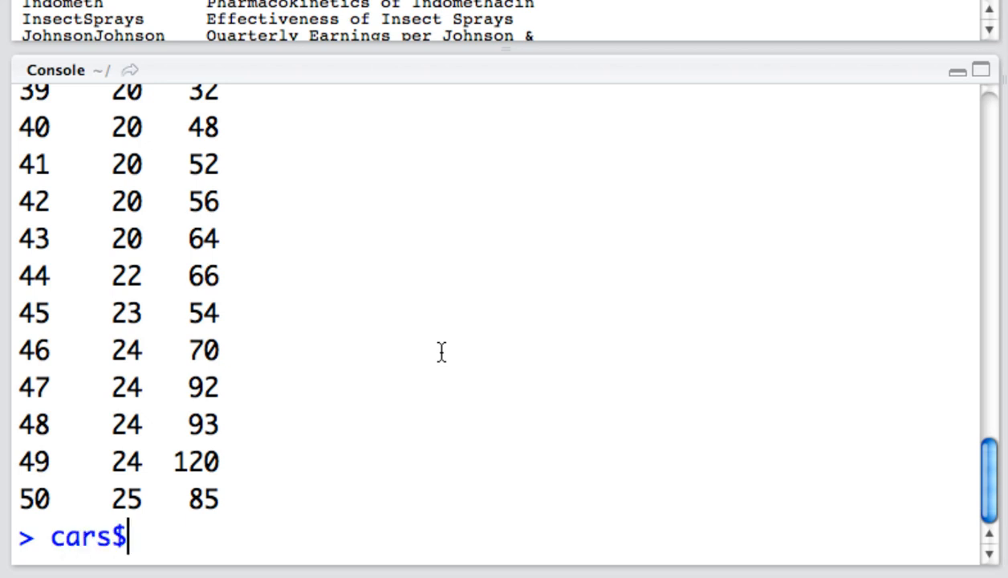
type("spe")
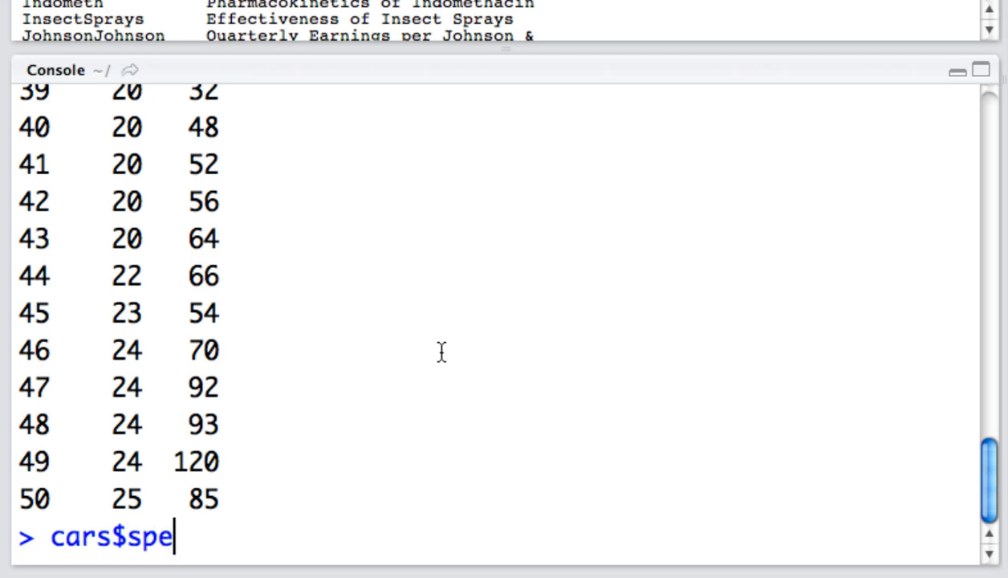
type("ed")
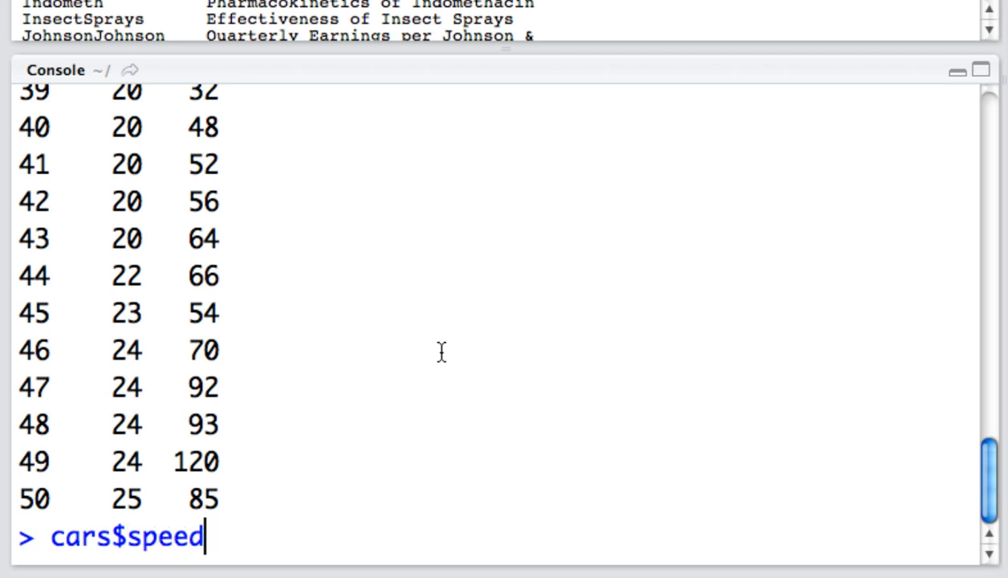
key("Return")
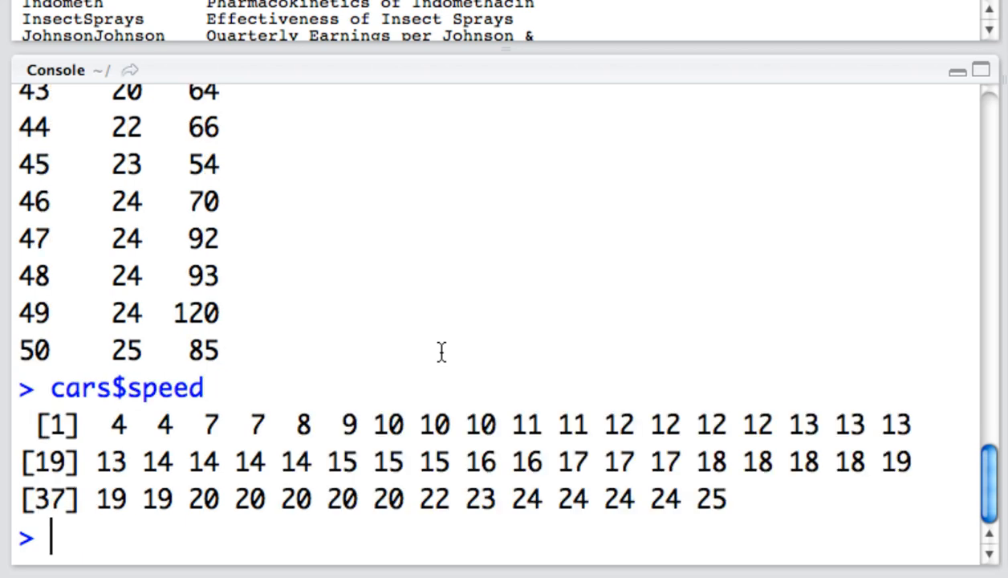
- Print the dist column with cars$dist
type("c")
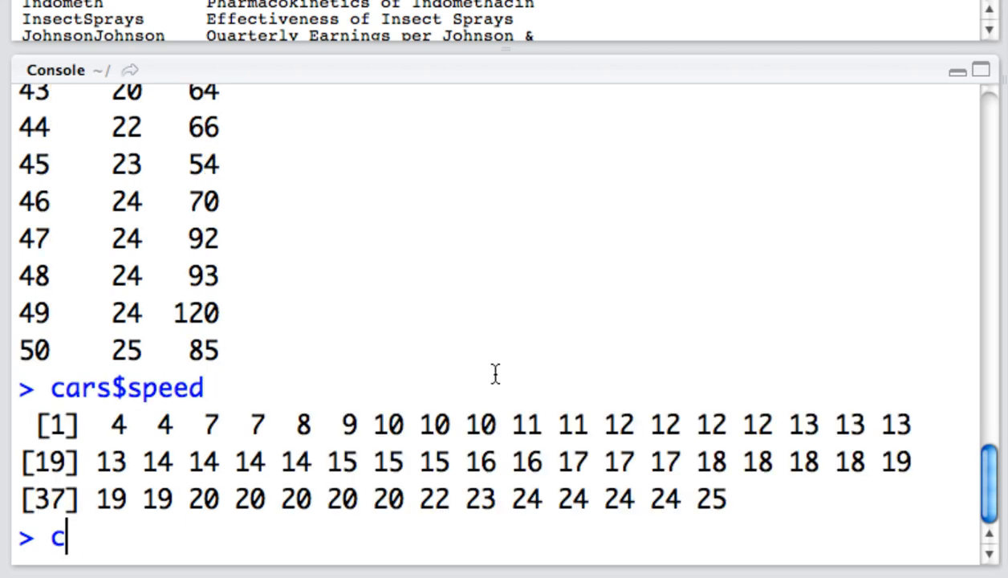
type("ars$")
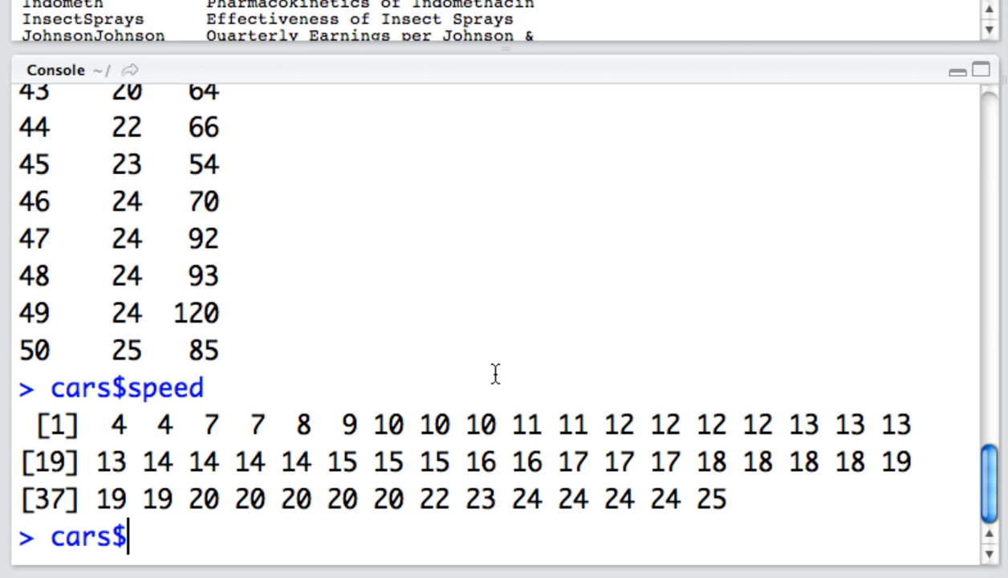
type("dist")
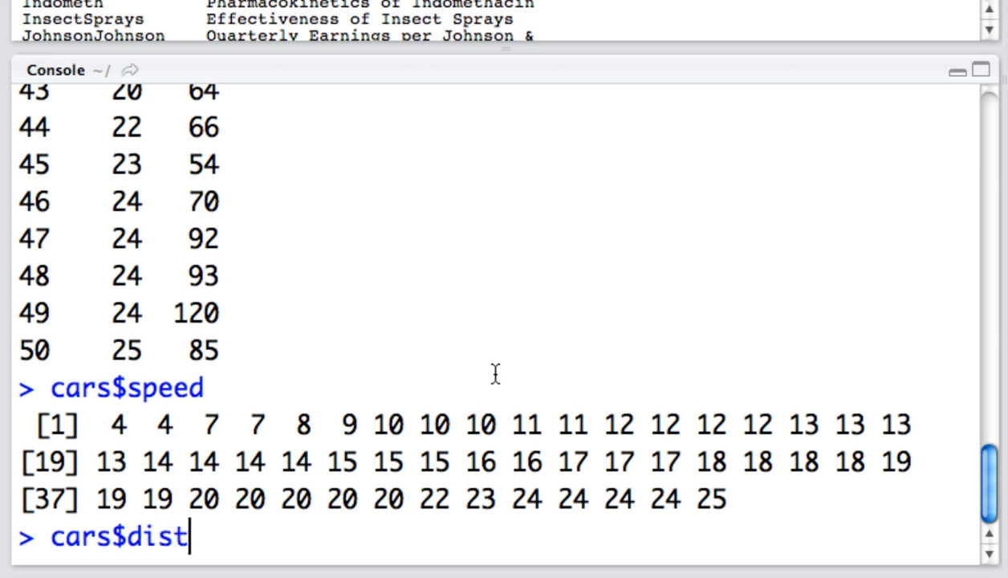
key("Return")
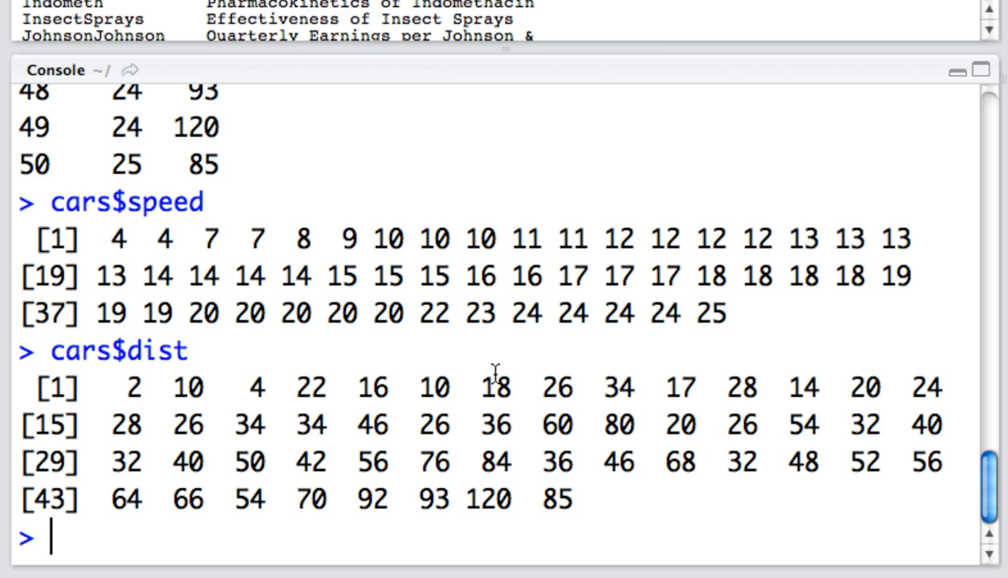
- Run plot(cars$speed, cars$dist) to draw the speed-versus-distance scatterplot
type("p")
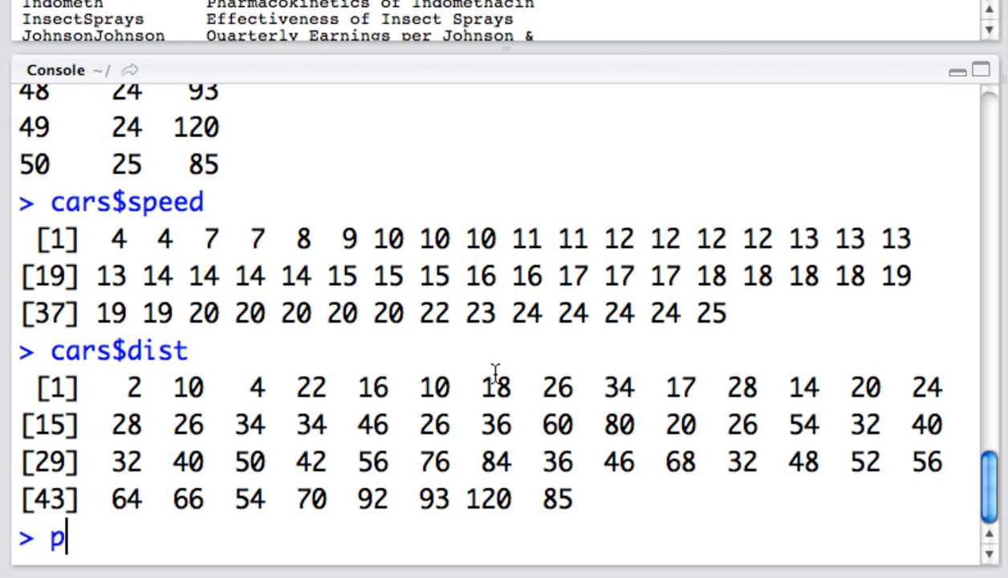
type("lot()")
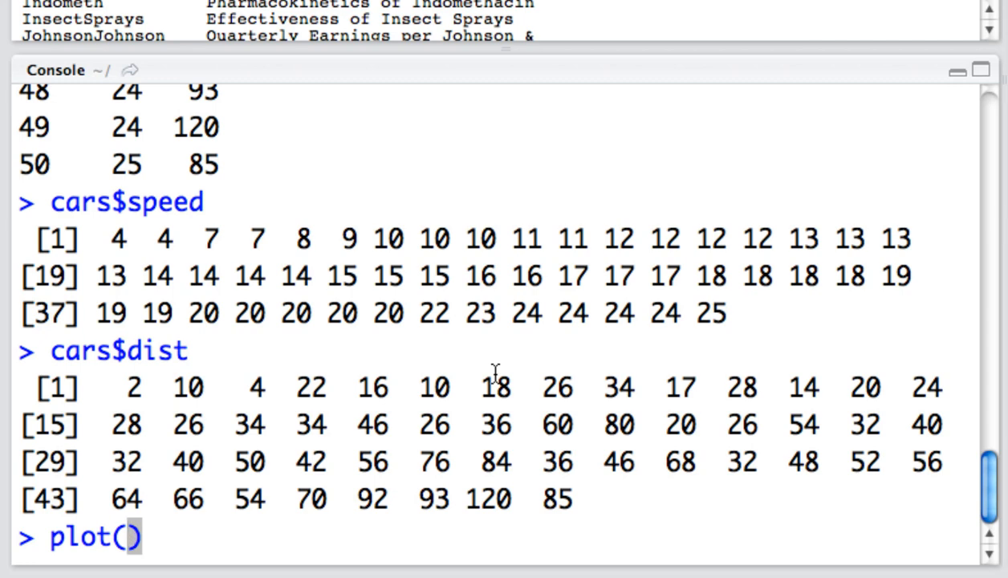
type("ca")
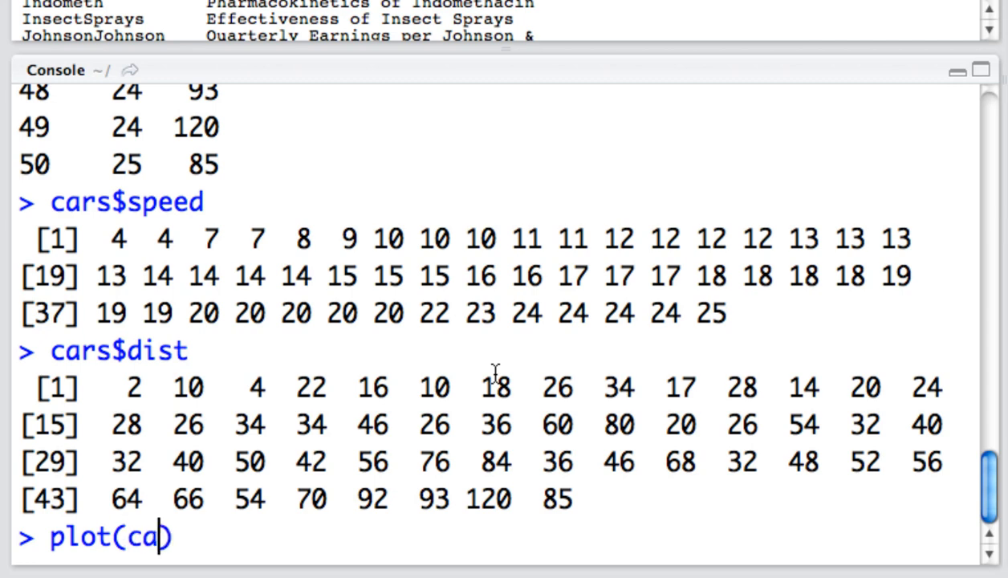
type("rs$")
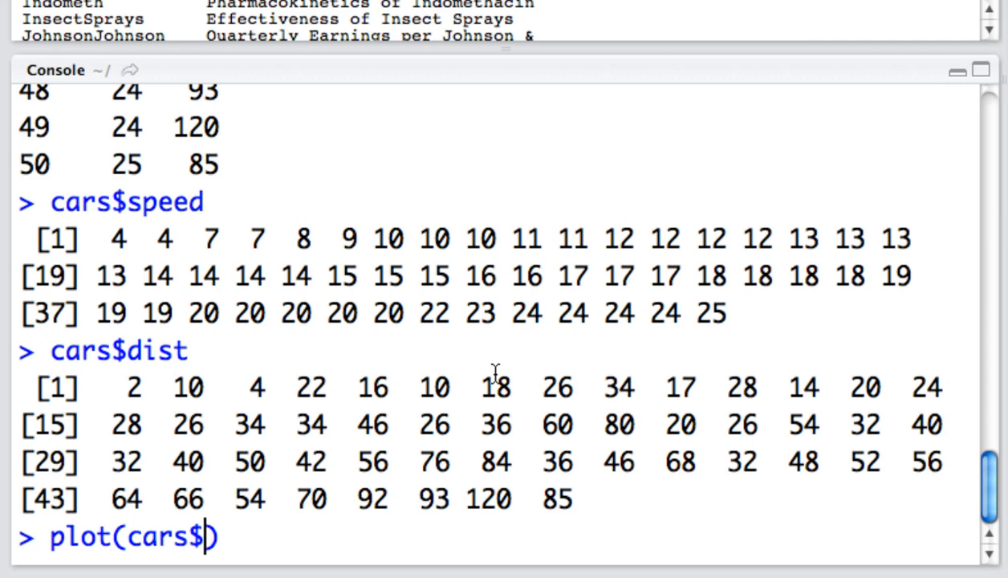
type("speed,")
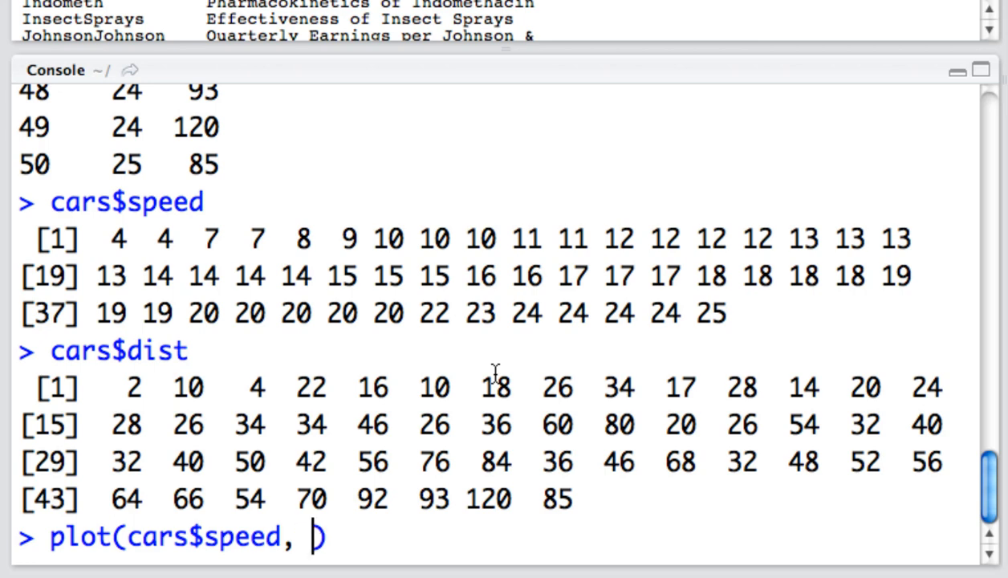
type("cars$")
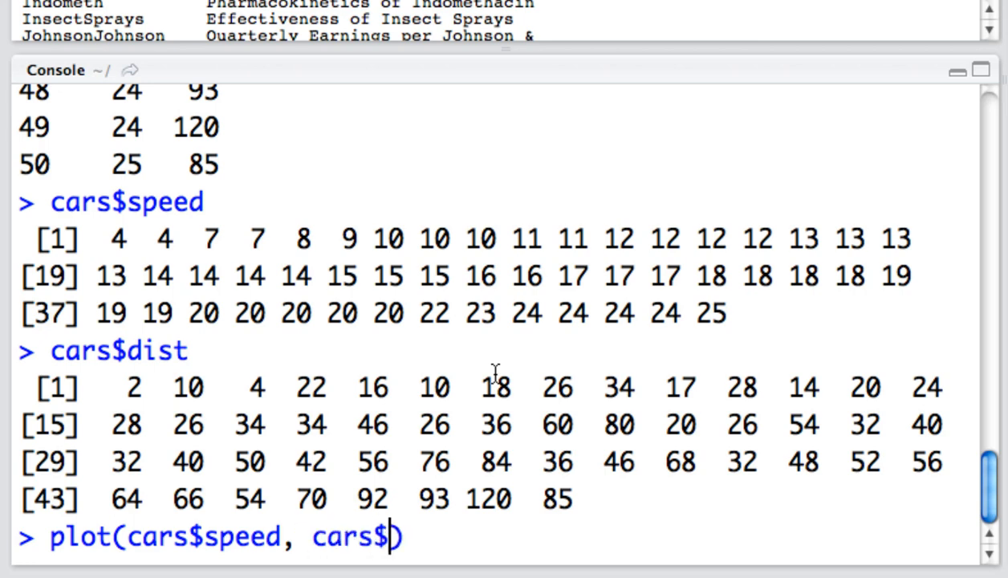
type("dist)")
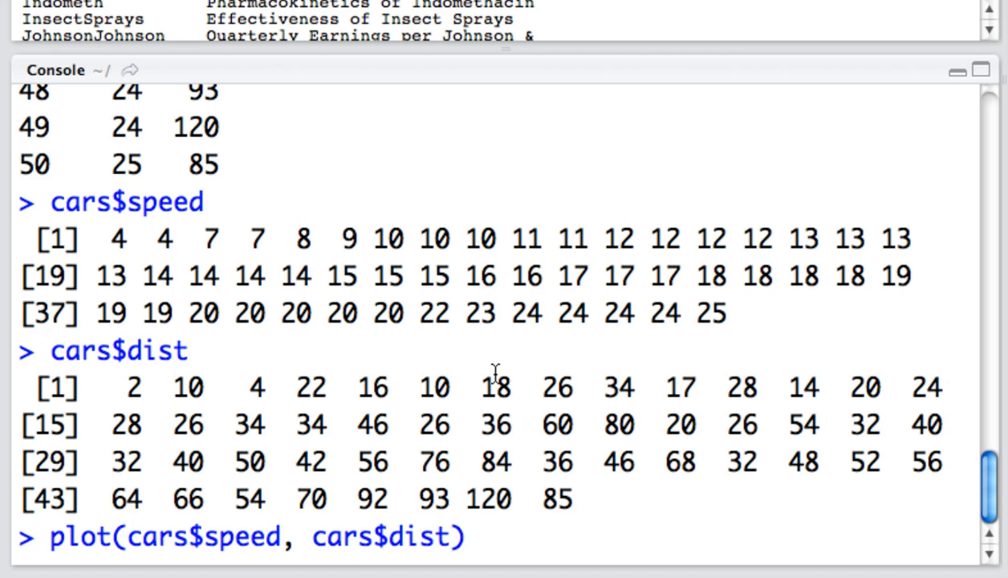
key("Return")
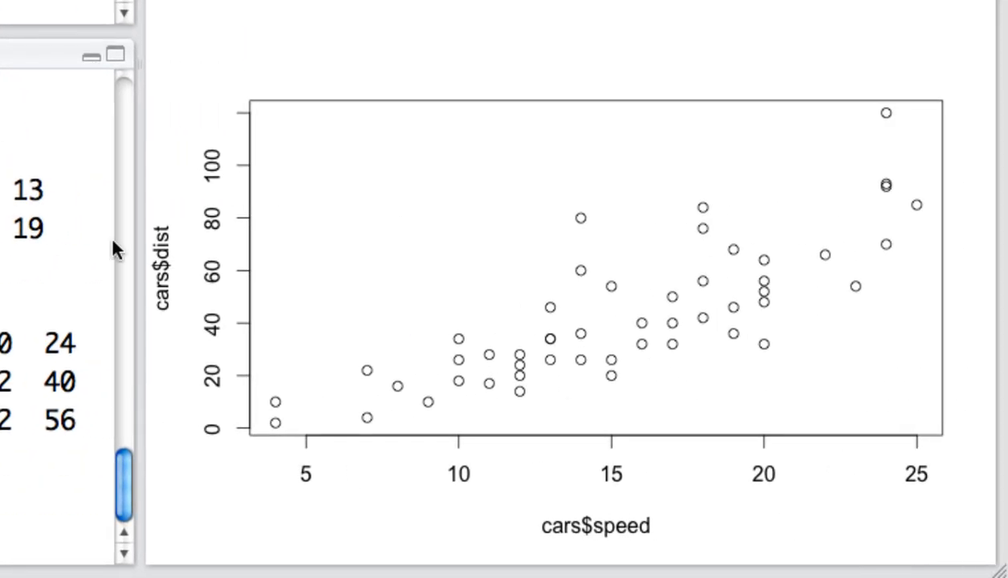
mouse_move(580, 359)
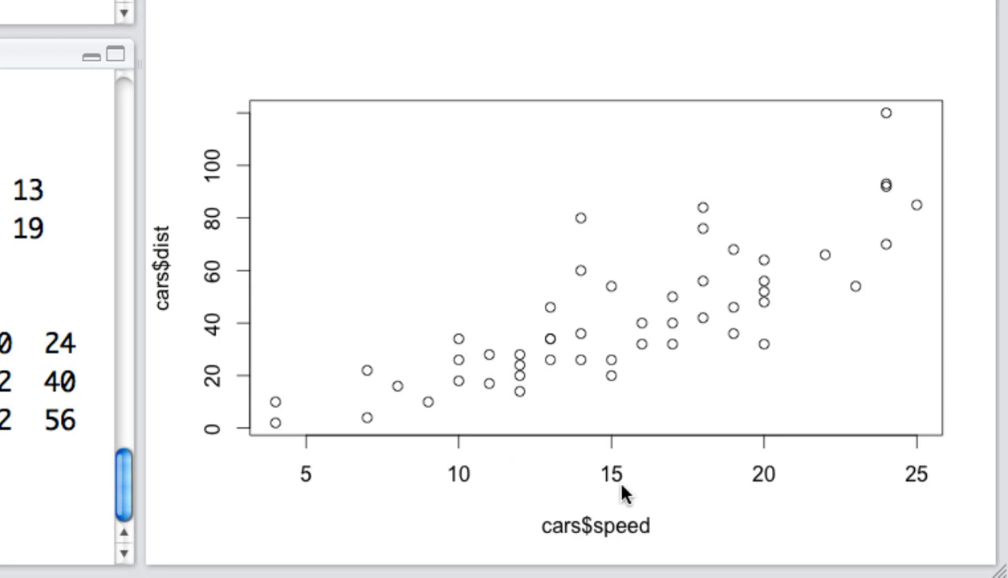
mouse_move(292, 290)
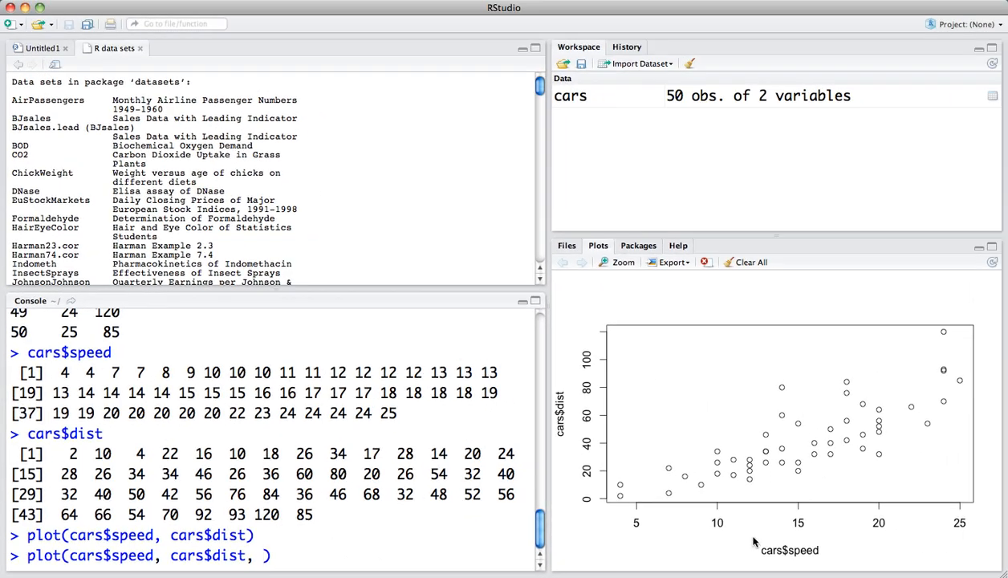
mouse_move(793, 564)
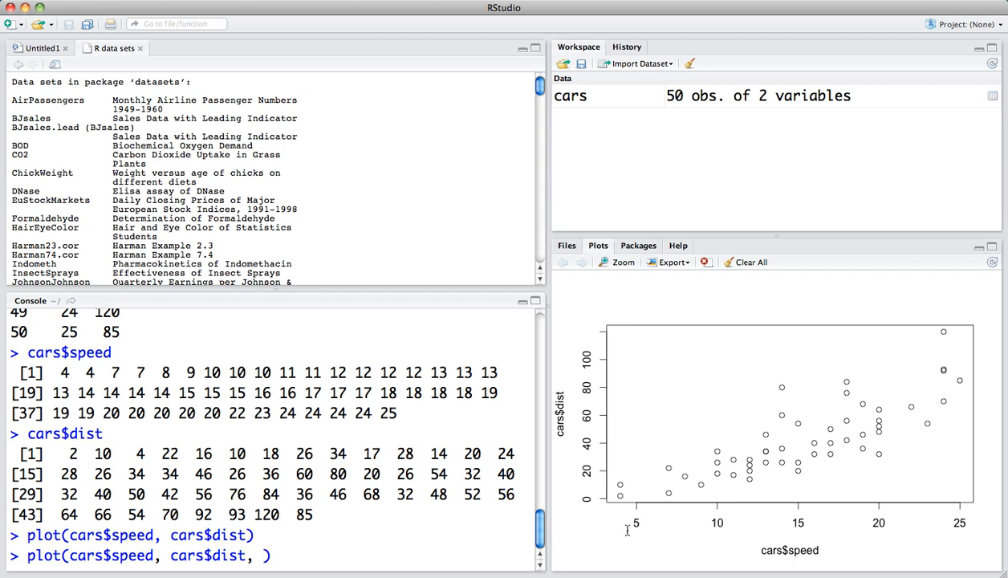
- Add xlab="Speed" and ylab="Distance" to the plot command
type("xla")
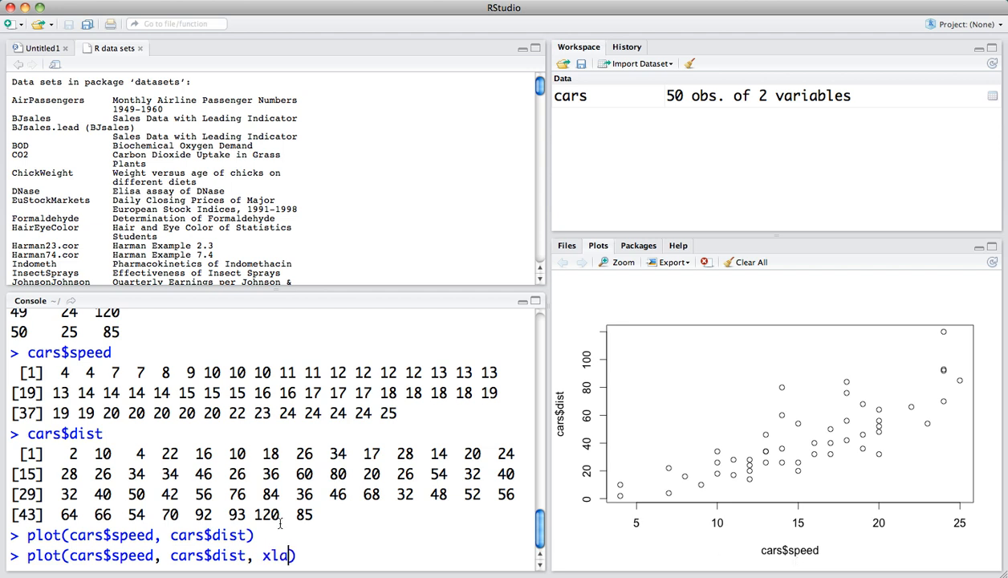
type("b")
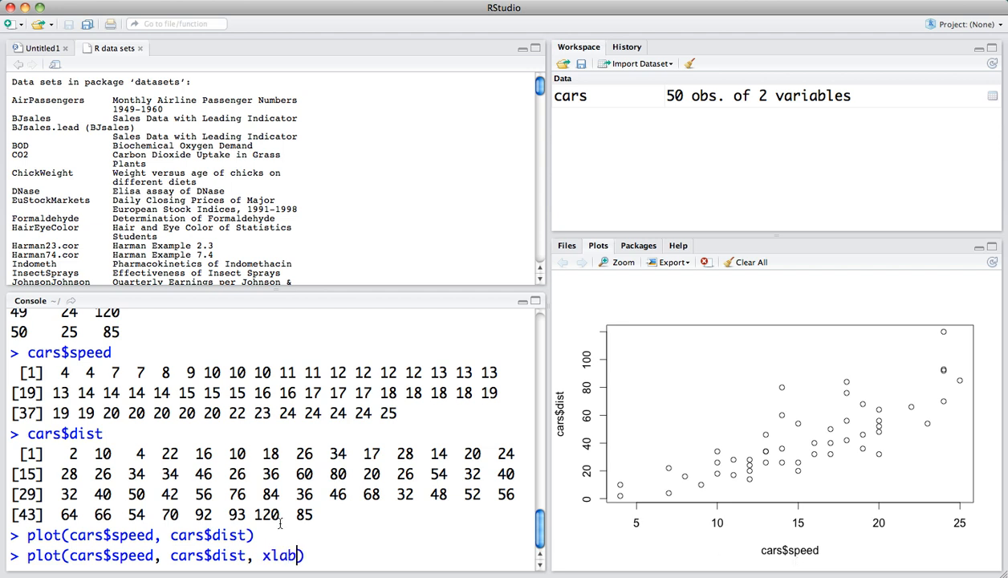
type("=")
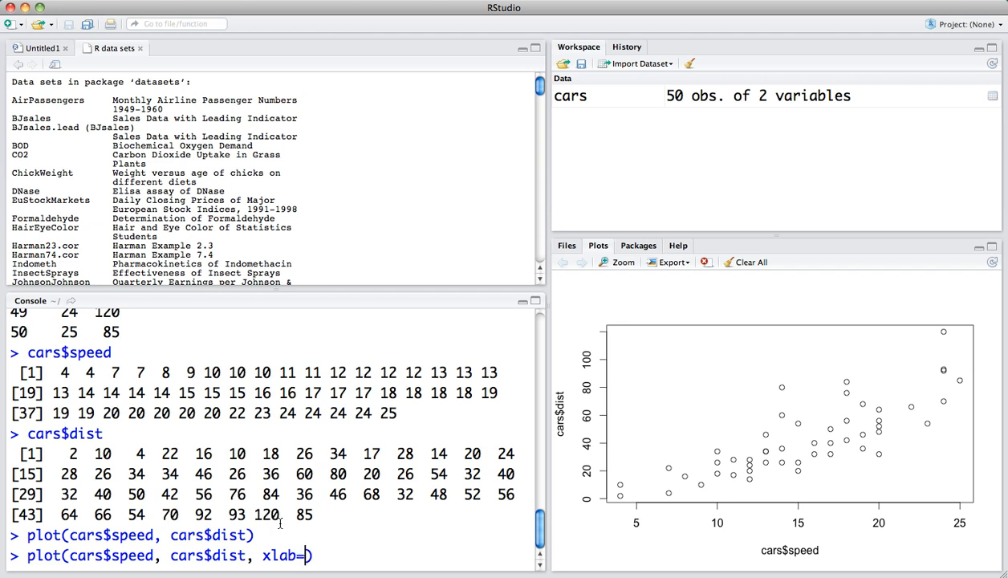
type("\"\"")
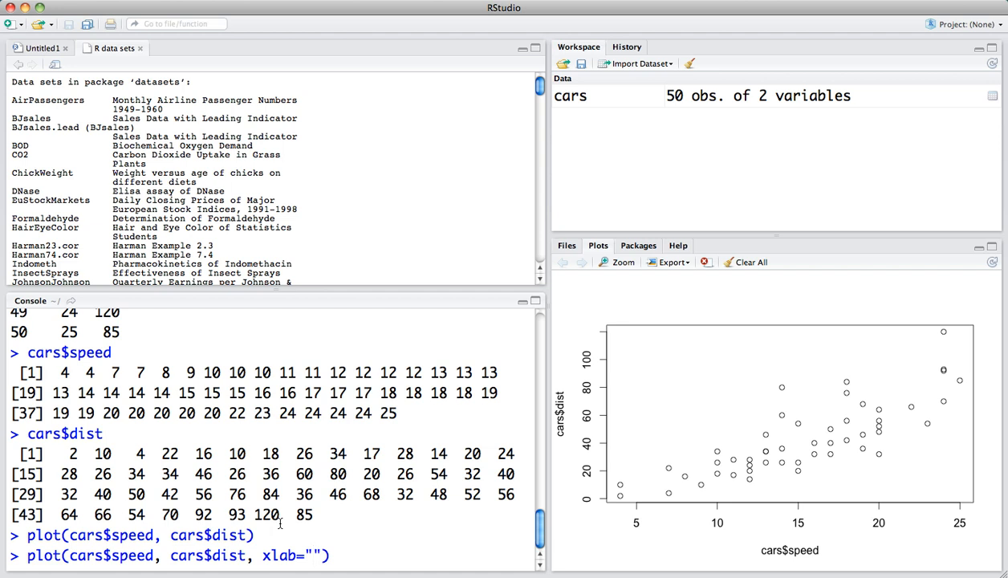
type("Speed")
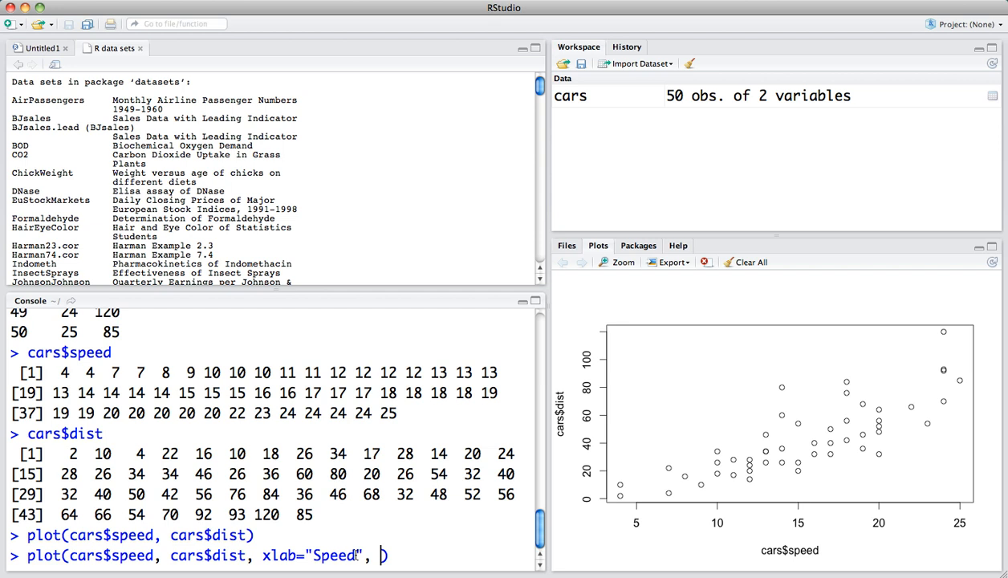
mouse_move(562, 448)
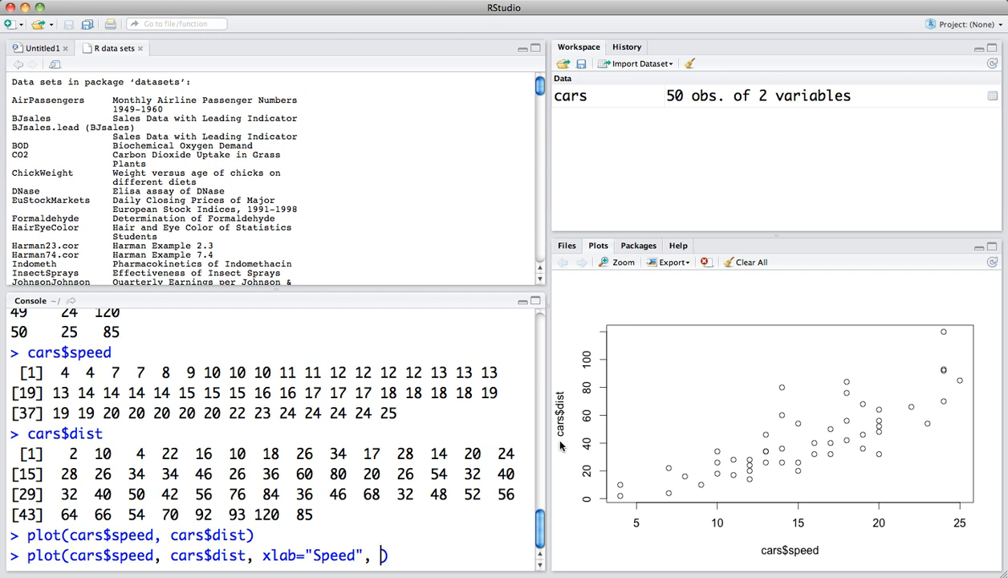
type("ylab")
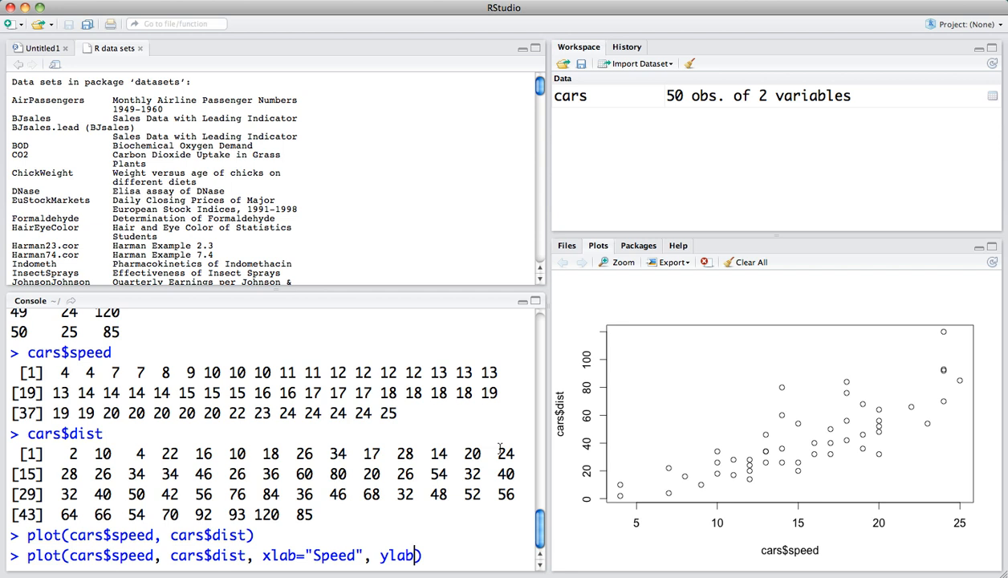
type("=\"")
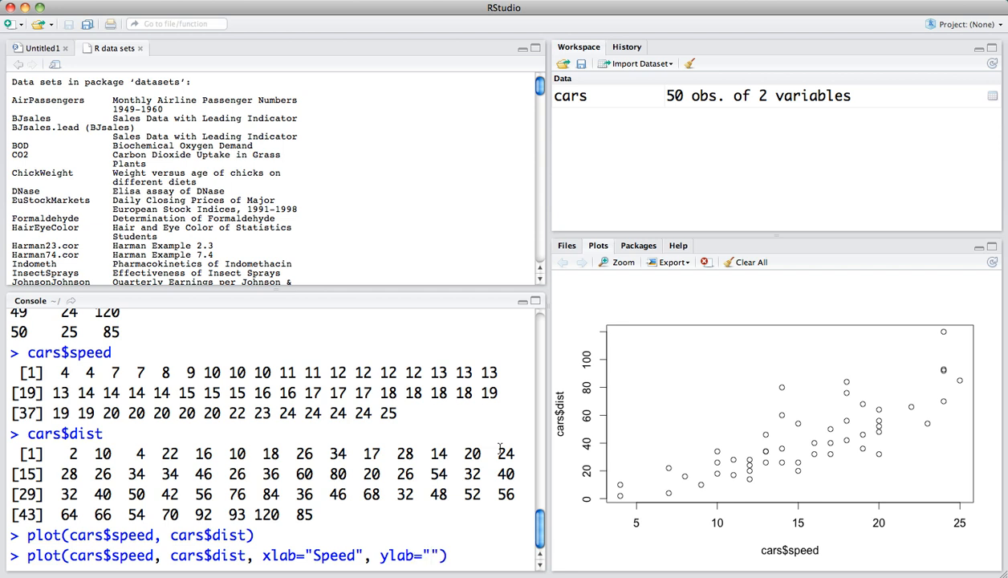
type("Distance")
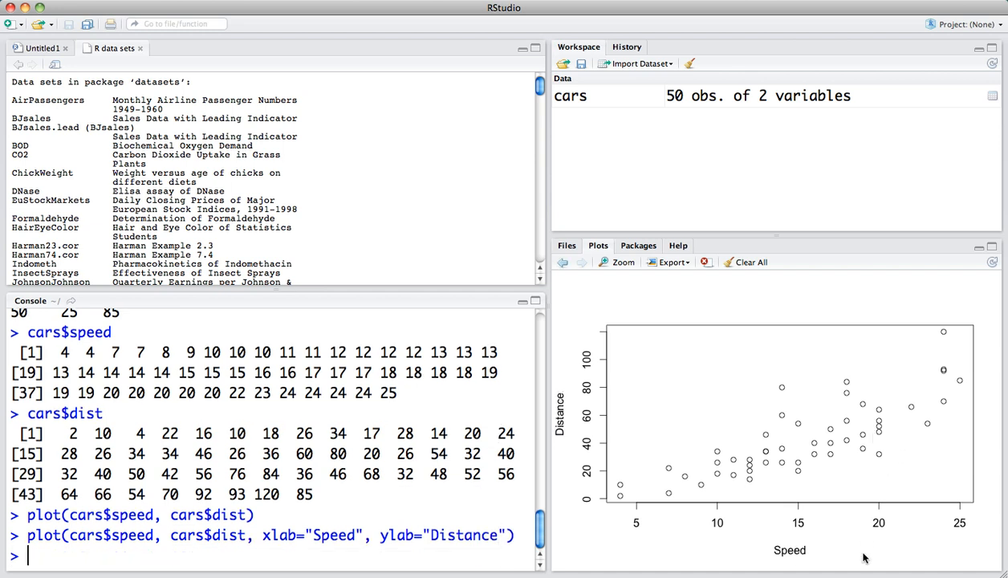
mouse_move(791, 567)
type("plot(cars$speed, cars$dist, xlab=\"Speed\", ylab=\"Distance\", ")
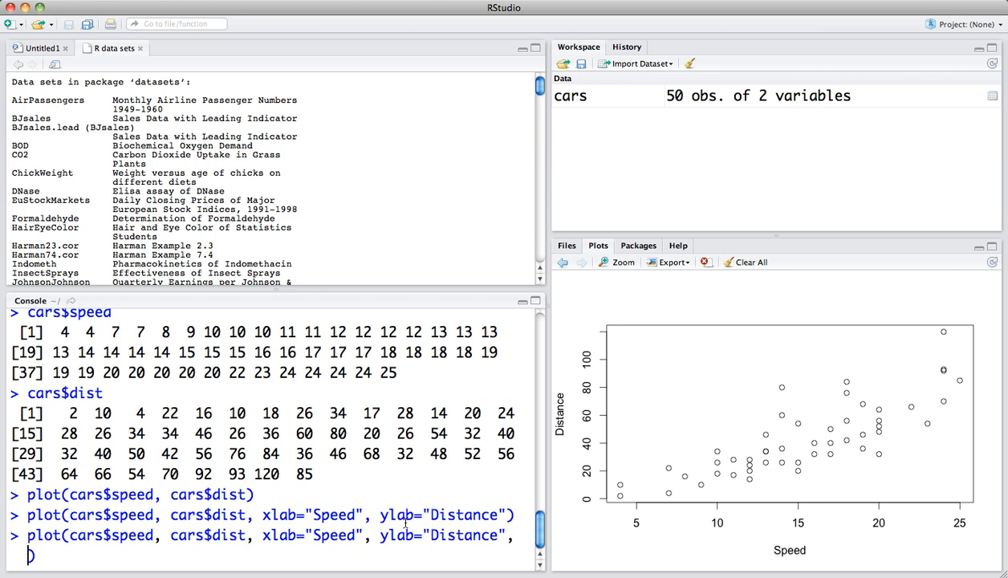
- Add main="Car Speed and Stopping Distance" to the plot command and rerun it
type("main")
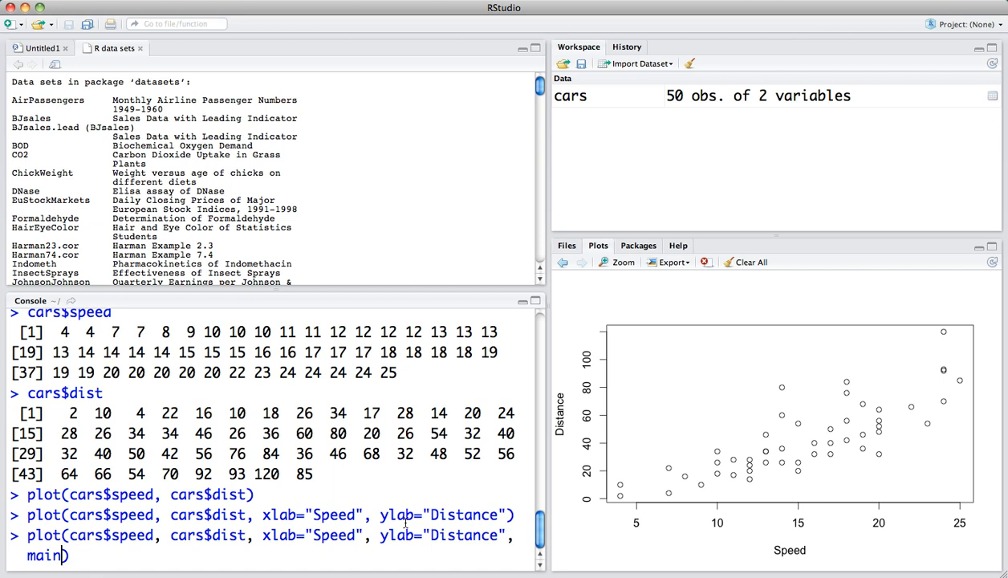
type("=")
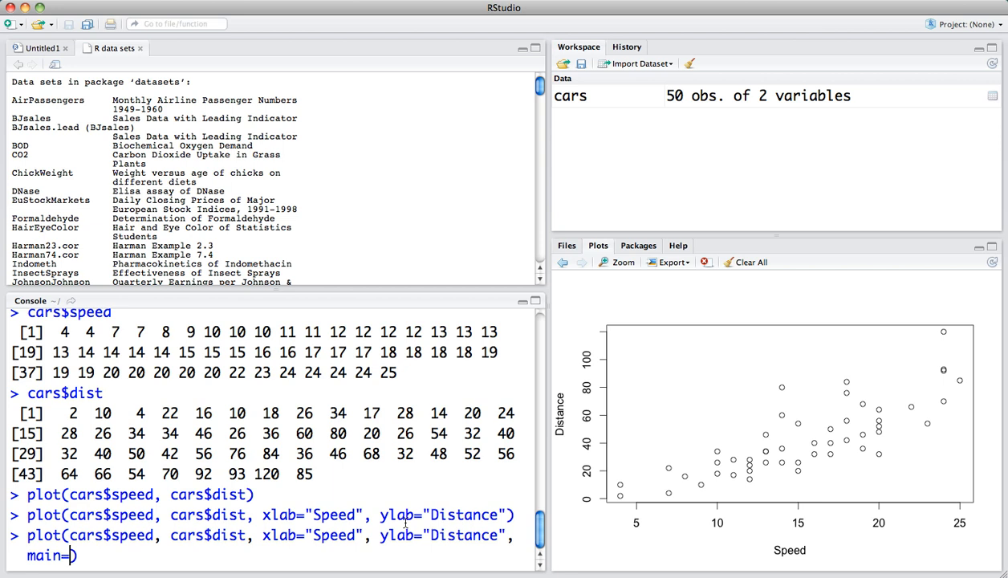
type("\"\"")
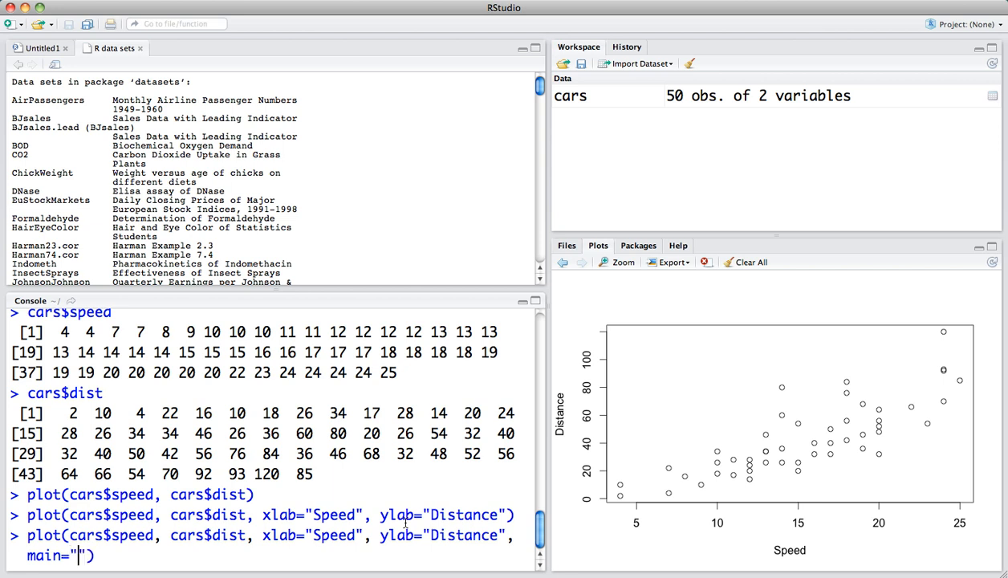
type("C")
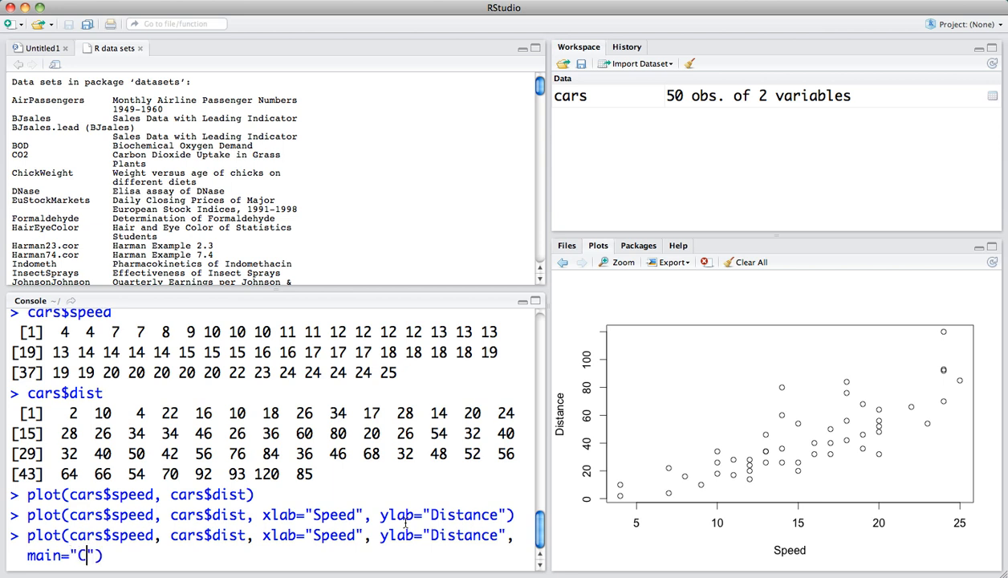
type("ar Speed")
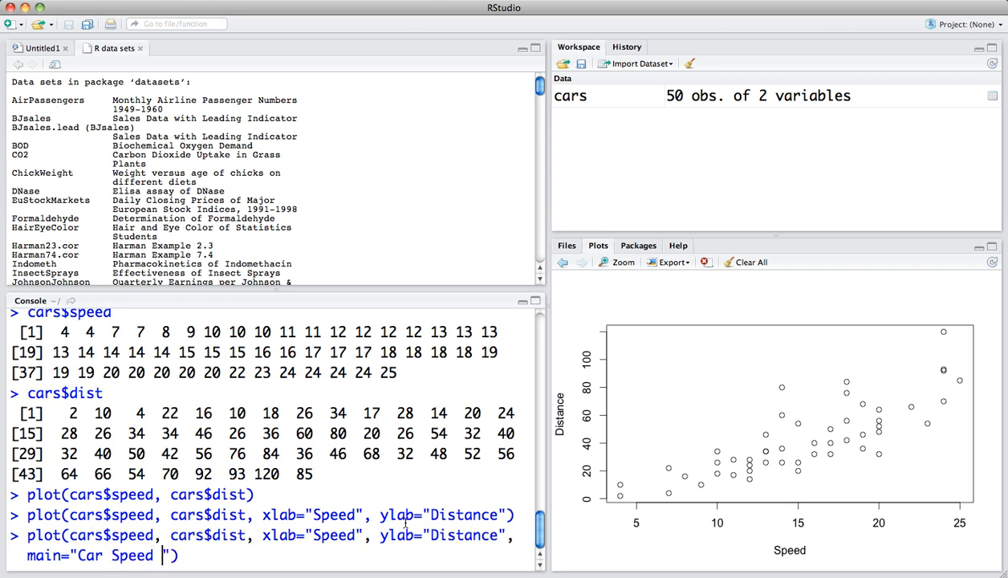
type("and Stooppin")
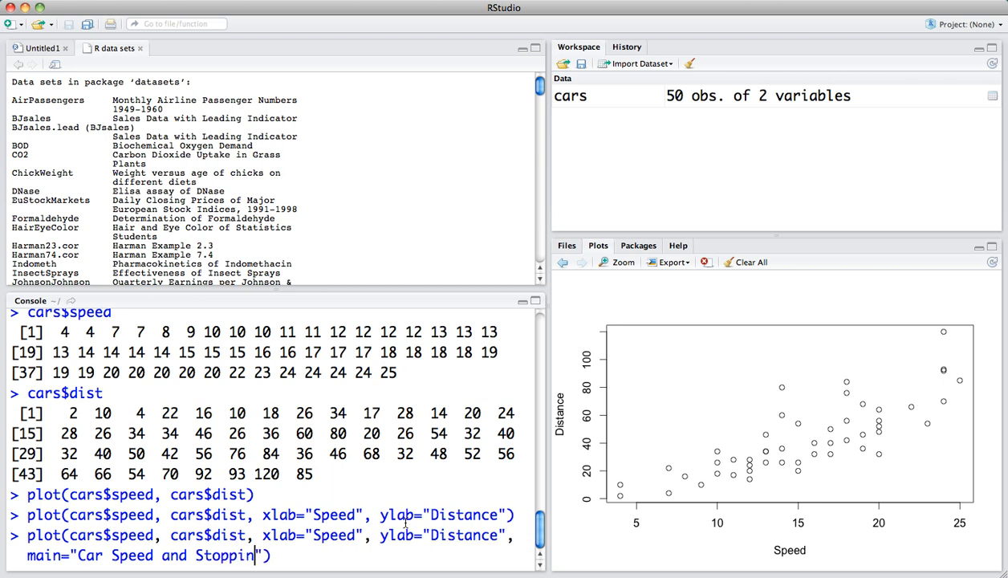
type("Distance")
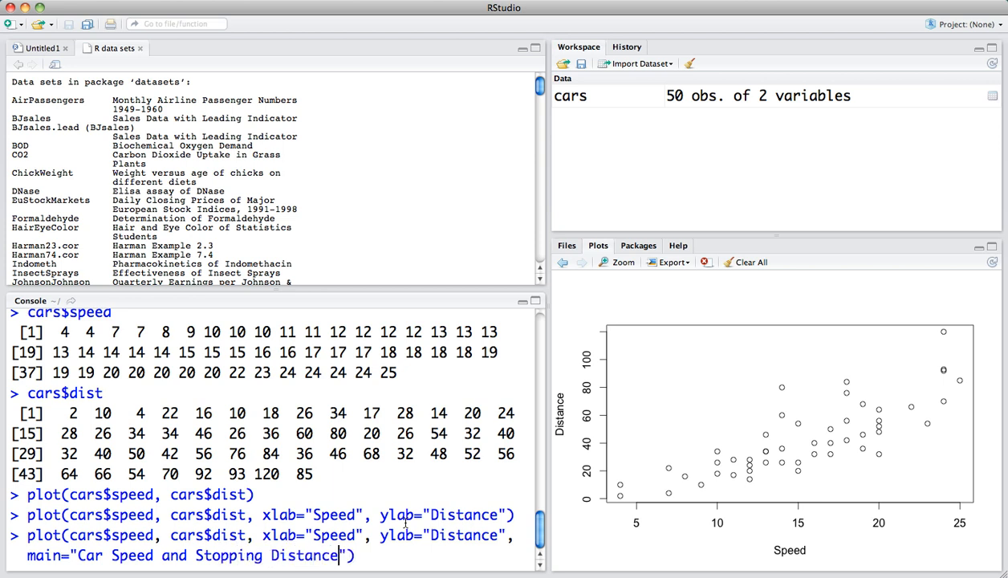
key("Return")
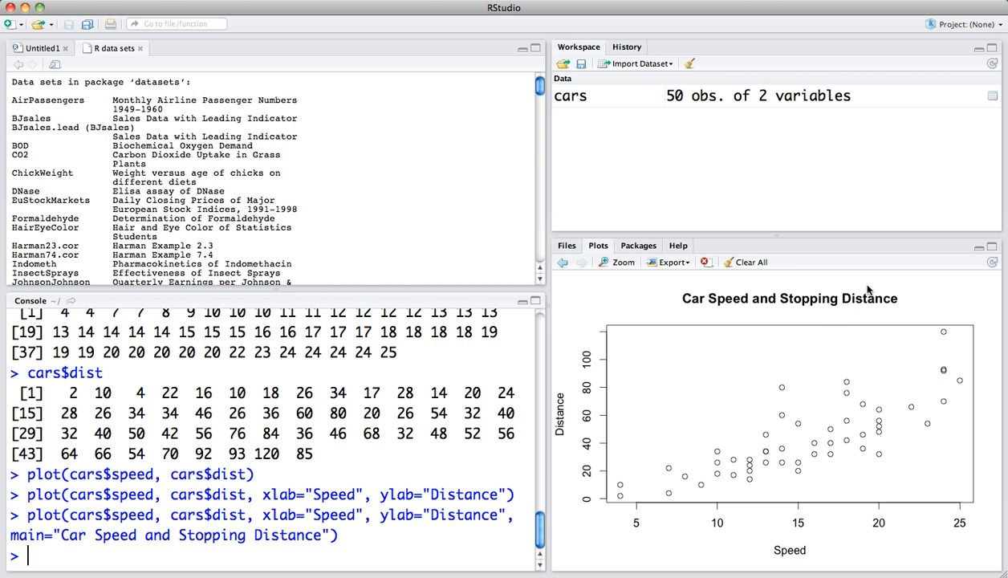
mouse_move(908, 310)
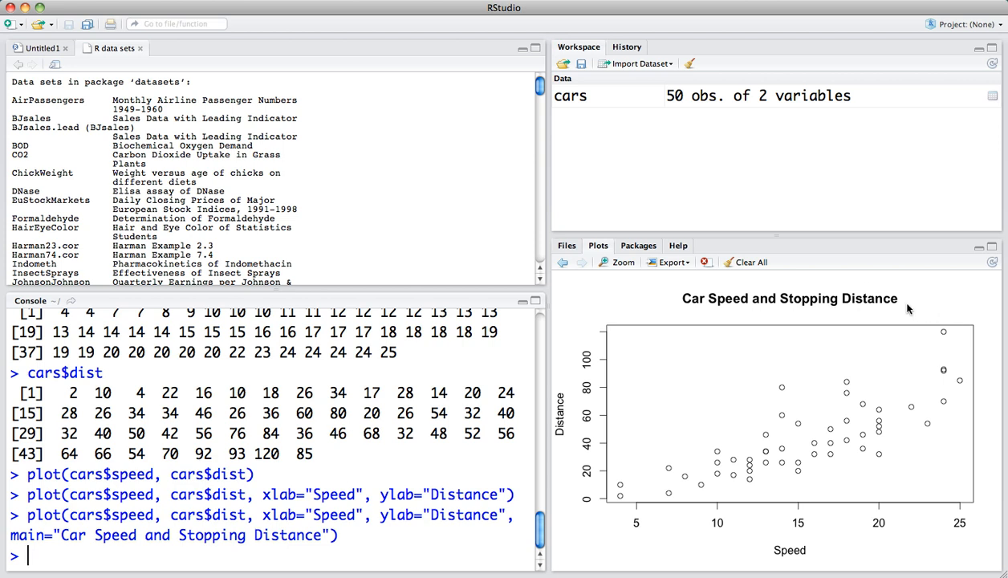